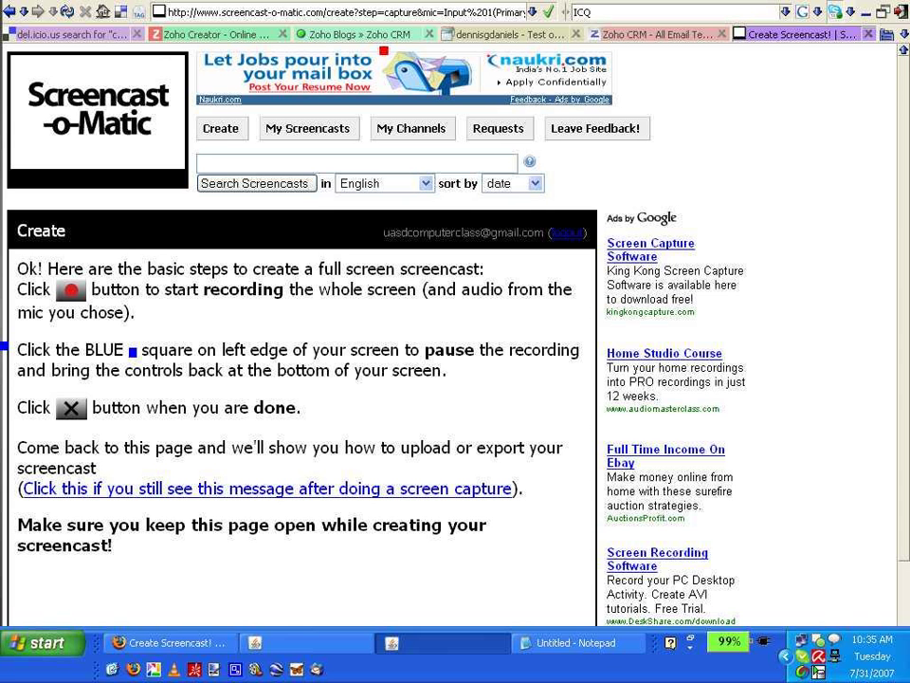
{"action": "mouse_move", "coordinate": [218, 34]}
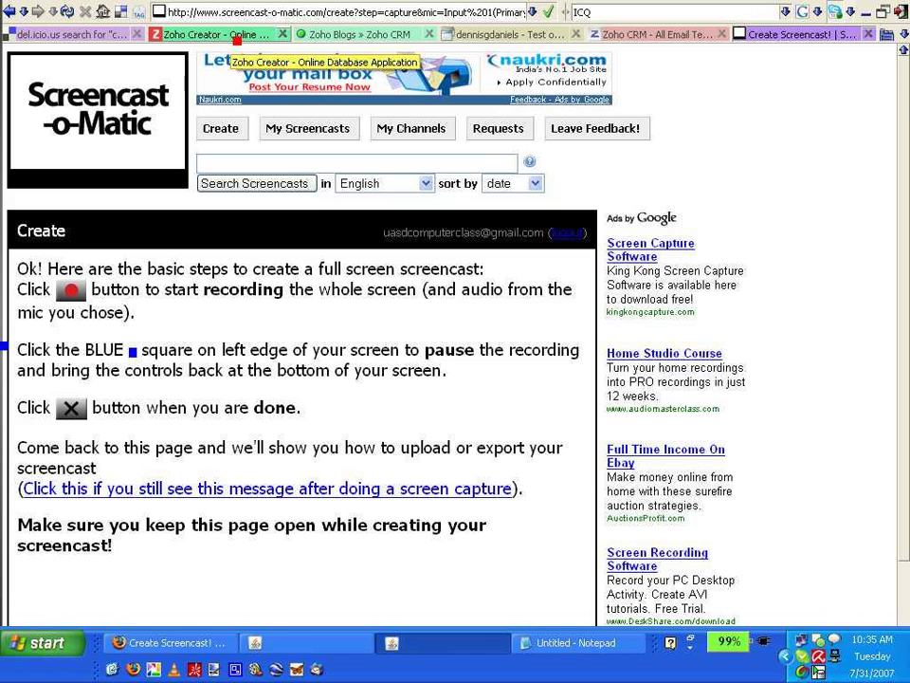
Step: Close the del.icio.us search and Zoho CRM email templates tabs, keeping Zoho Creator showing
{"action": "left_click", "coordinate": [213, 34]}
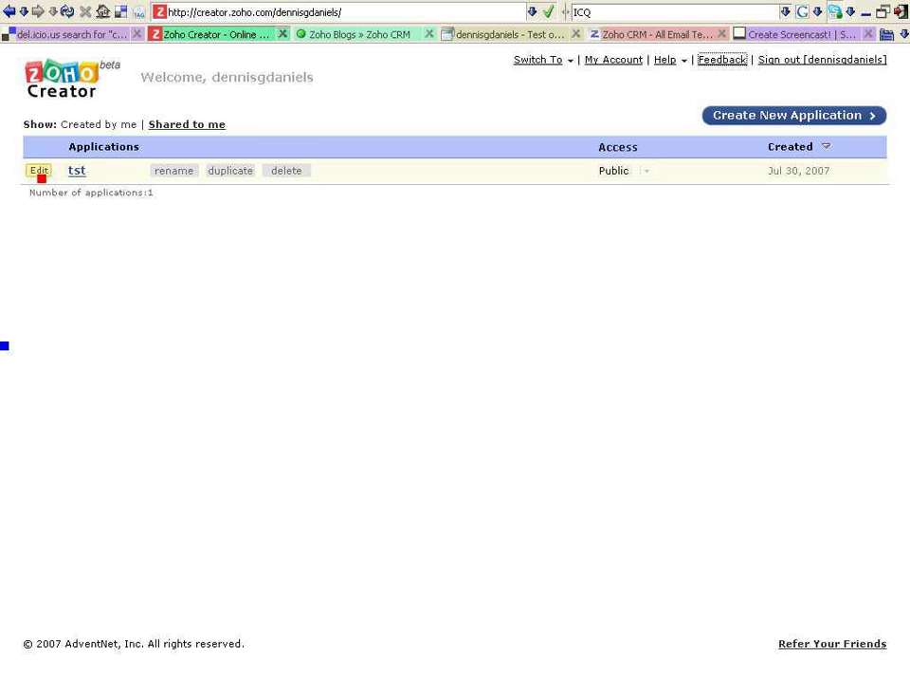
{"action": "mouse_move", "coordinate": [595, 93]}
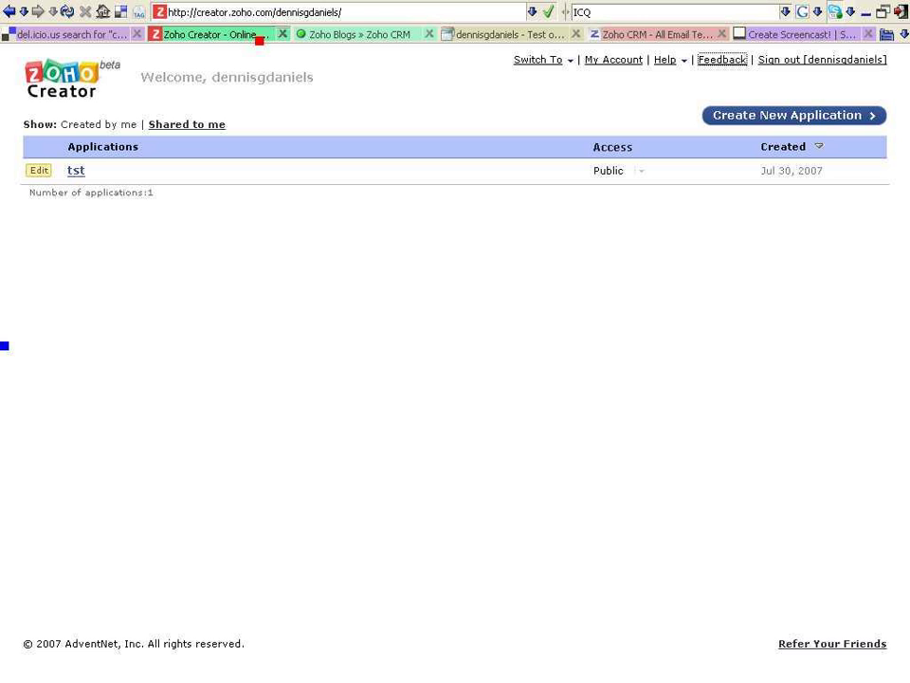
{"action": "left_click", "coordinate": [282, 34]}
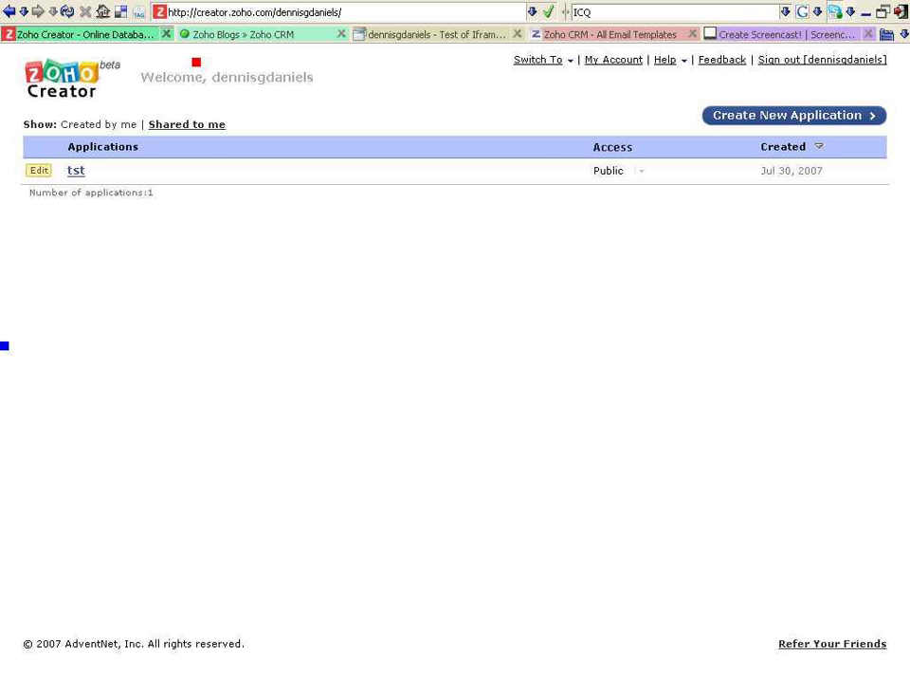
{"action": "left_click", "coordinate": [251, 34]}
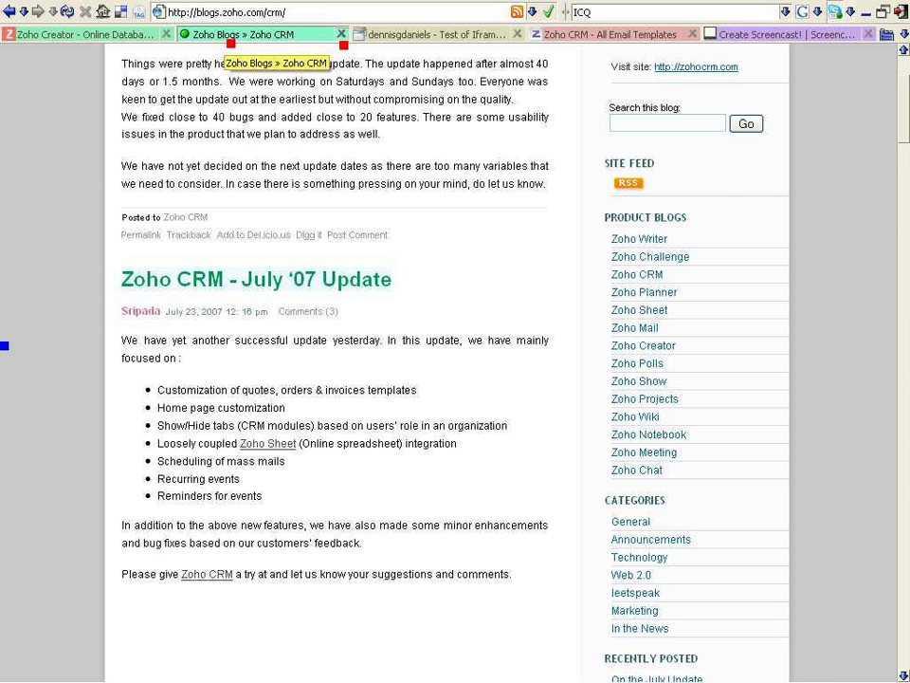
{"action": "left_click", "coordinate": [433, 34]}
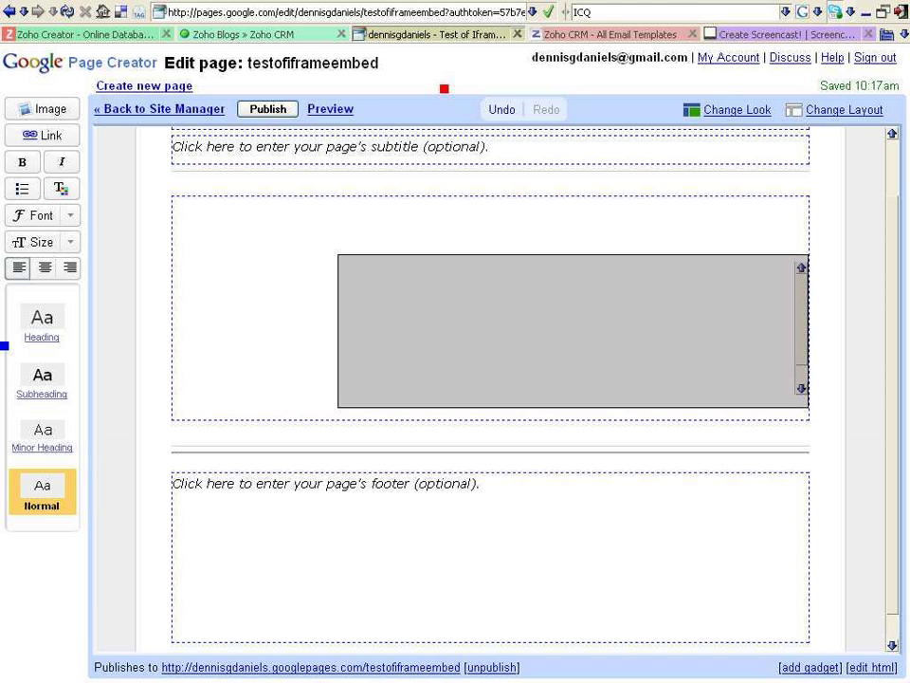
{"action": "left_click", "coordinate": [611, 34]}
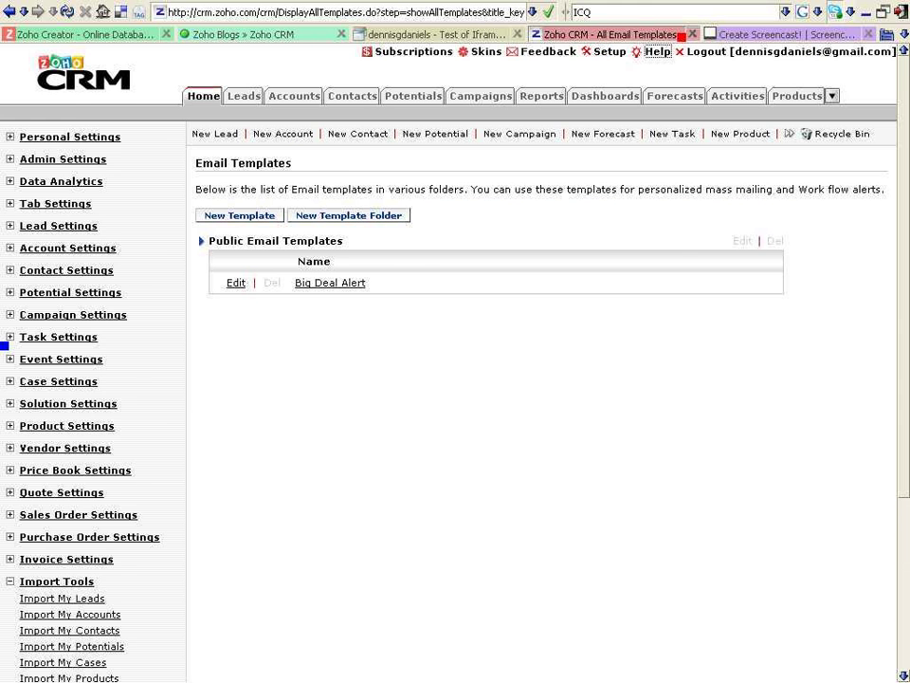
{"action": "left_click", "coordinate": [766, 34]}
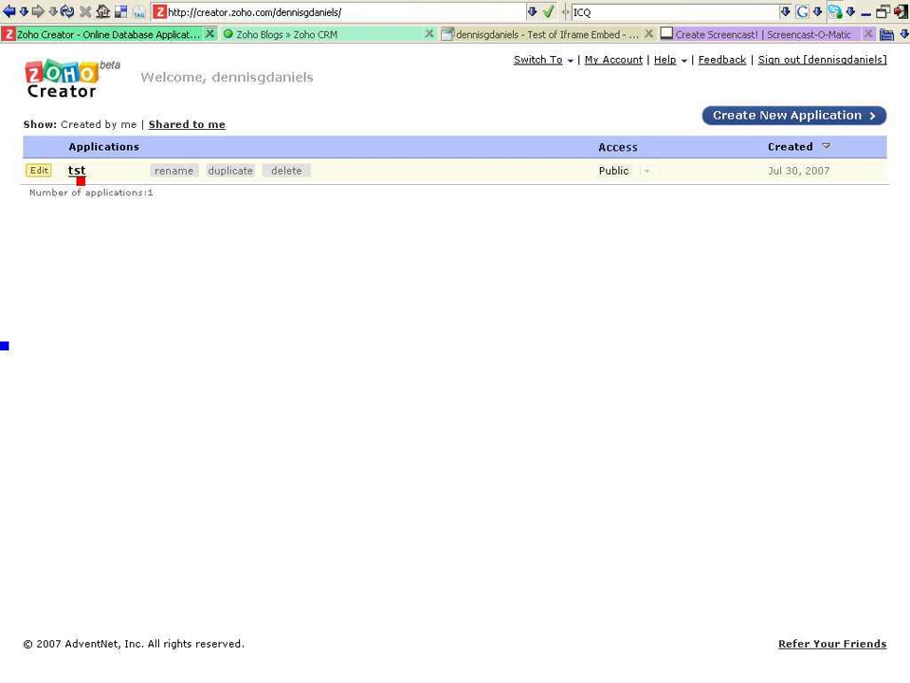
Step: Copy the tst form's embed code via More Actions > Embed in your Website, then return to the editor
{"action": "left_click", "coordinate": [75, 170]}
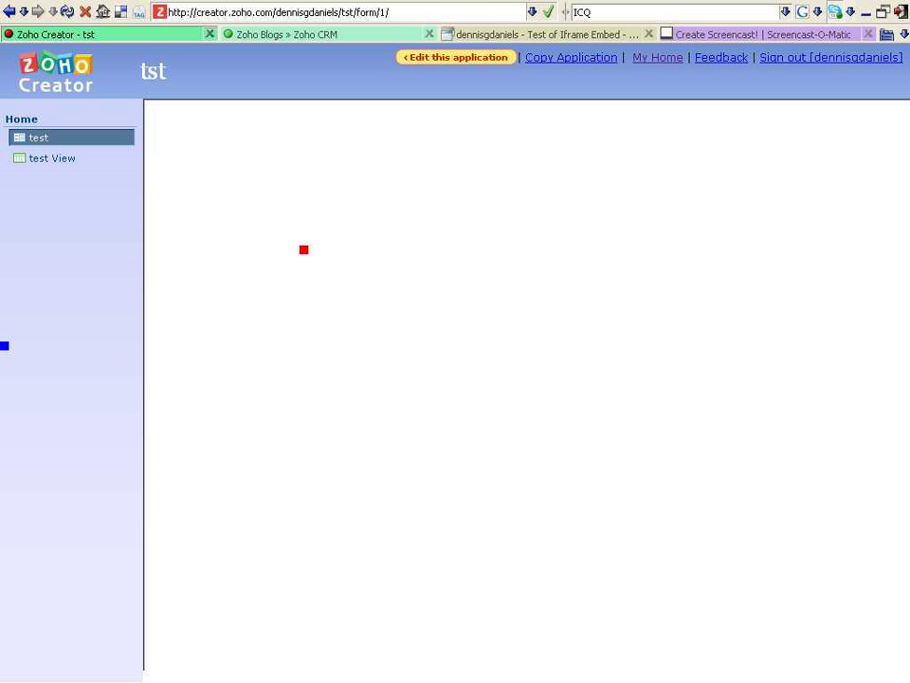
{"action": "left_click", "coordinate": [291, 140]}
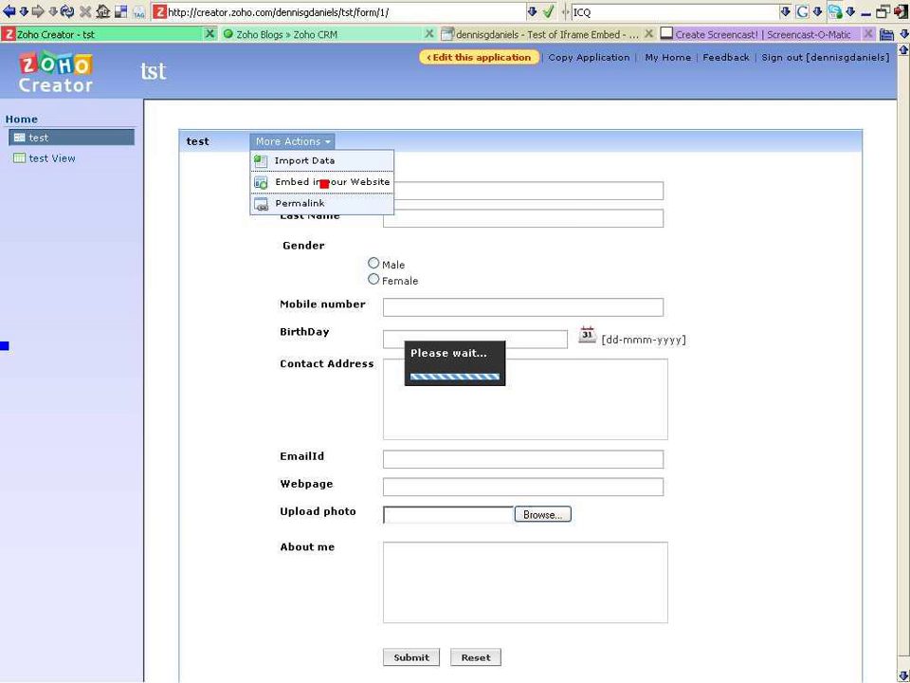
{"action": "left_click", "coordinate": [332, 182]}
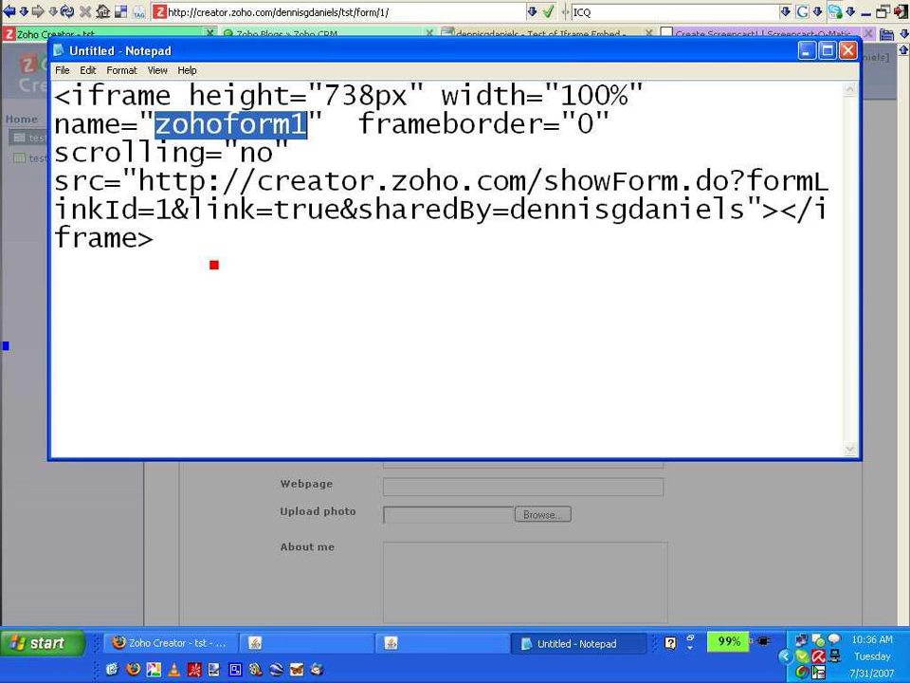
{"action": "left_click", "coordinate": [304, 209]}
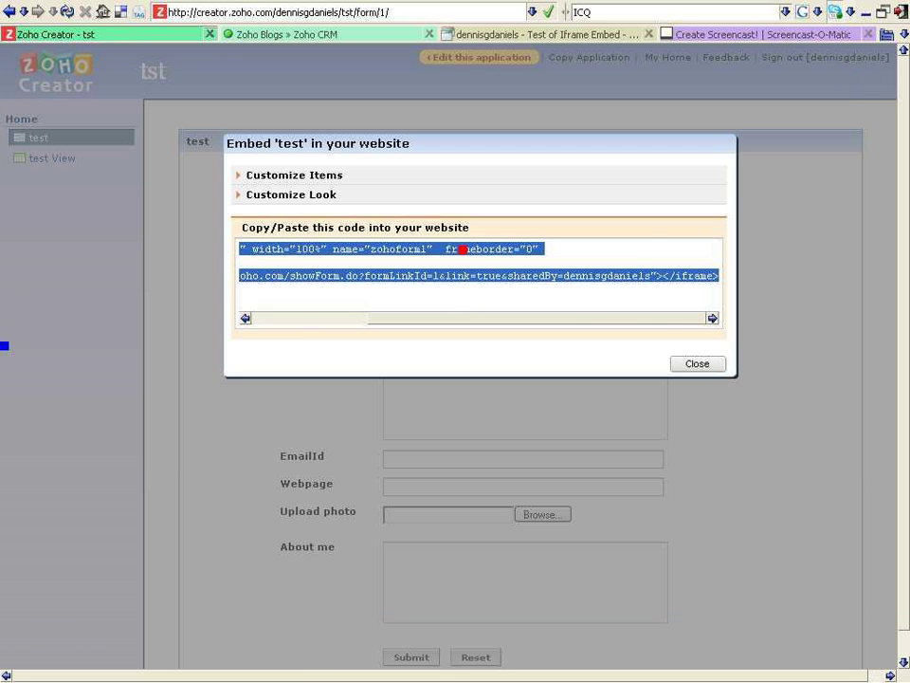
{"action": "left_click", "coordinate": [697, 364]}
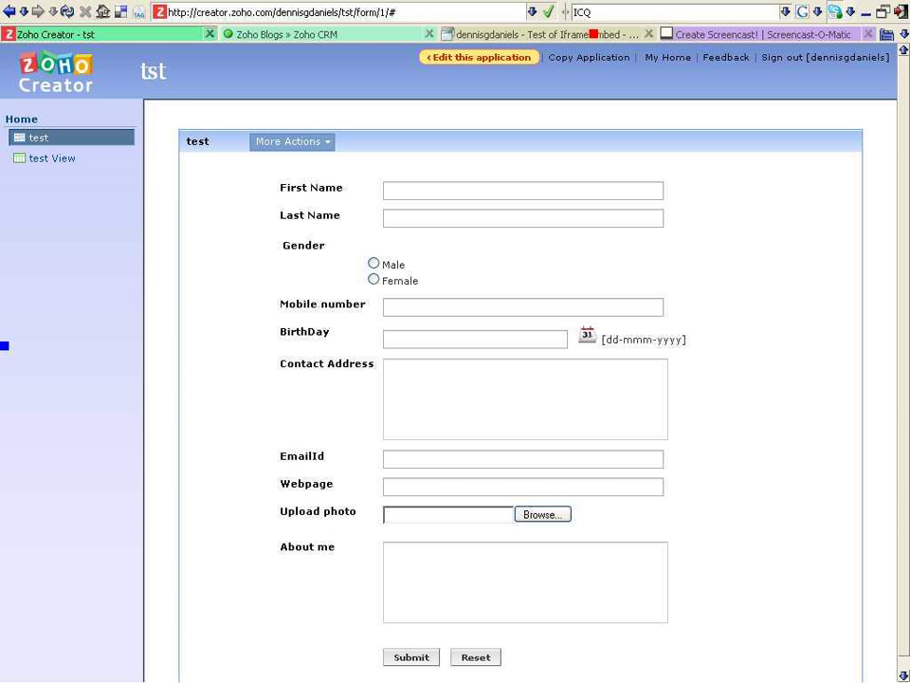
{"action": "left_click", "coordinate": [531, 34]}
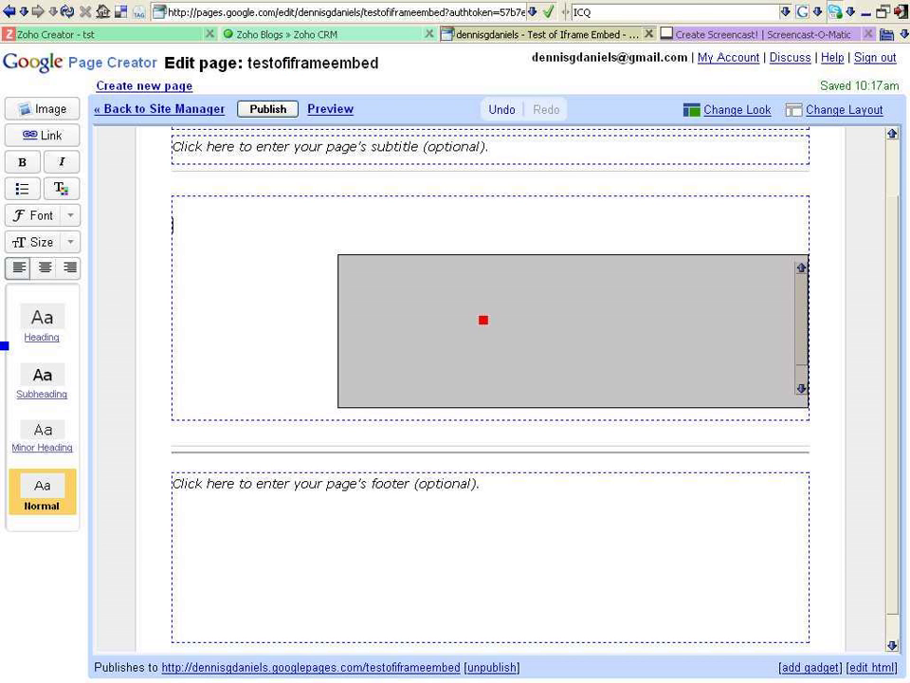
{"action": "mouse_move", "coordinate": [327, 368]}
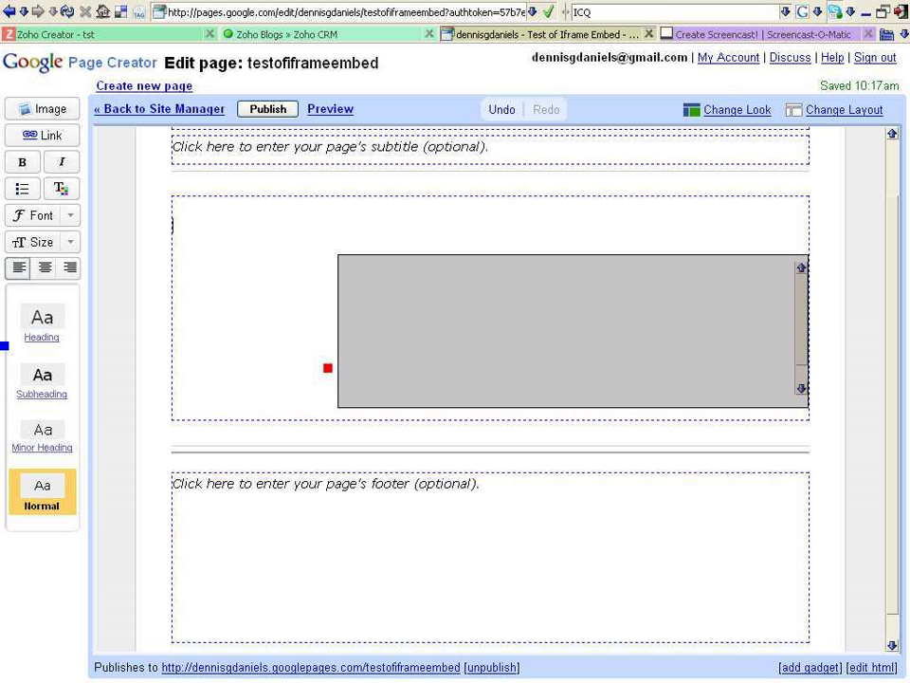
Step: Delete the old empty gadget and clear the page's HTML markup
{"action": "left_click", "coordinate": [569, 330]}
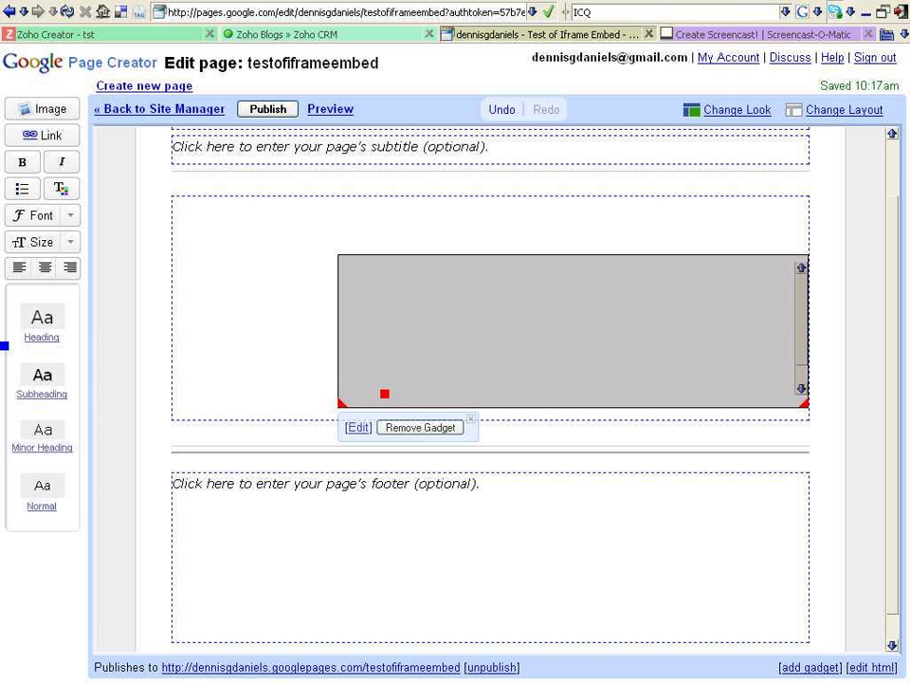
{"action": "left_click", "coordinate": [418, 427]}
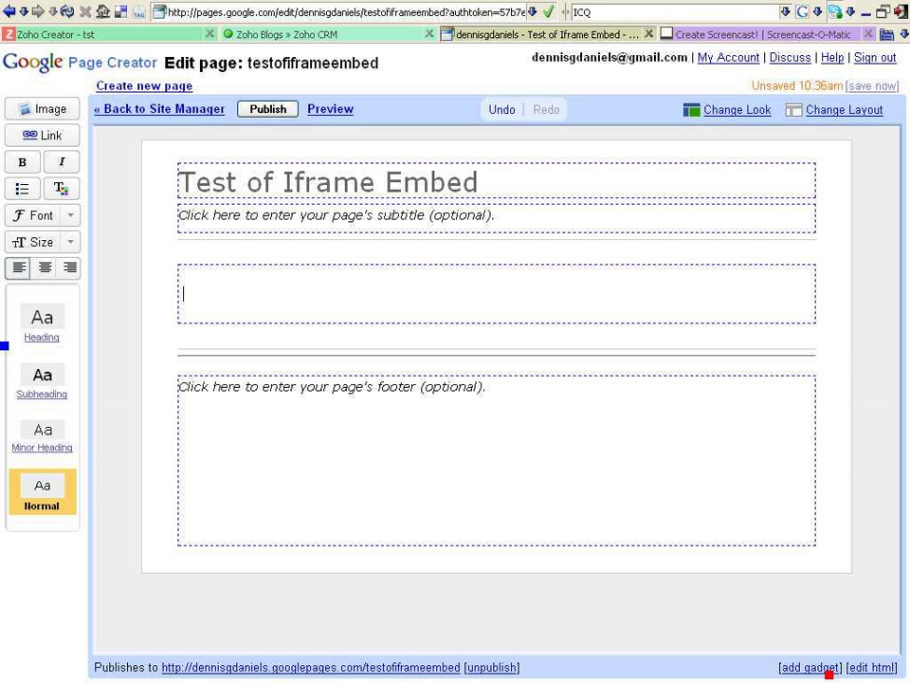
{"action": "left_click", "coordinate": [808, 667]}
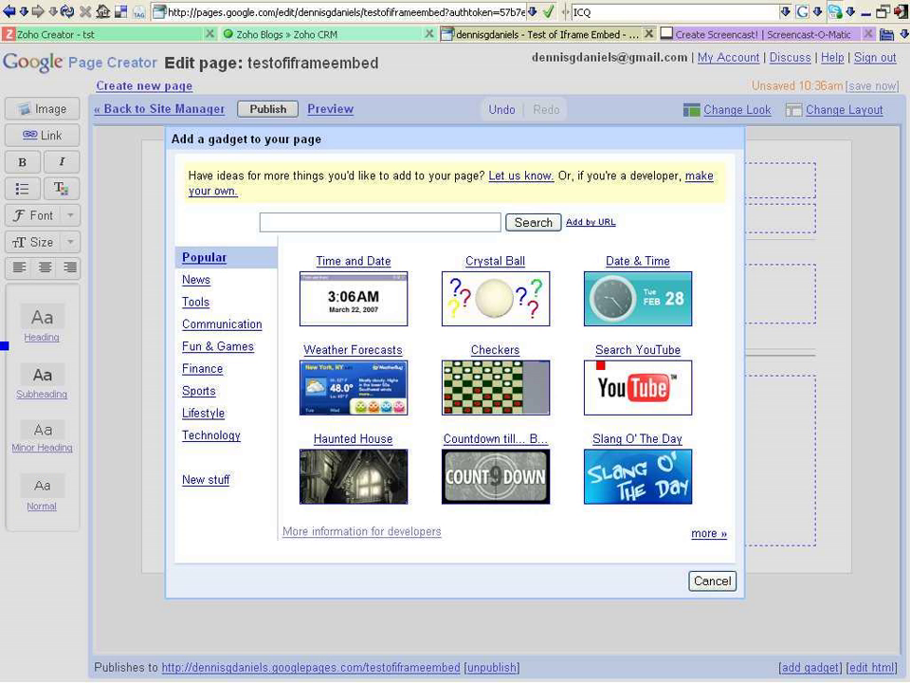
{"action": "left_click", "coordinate": [711, 581]}
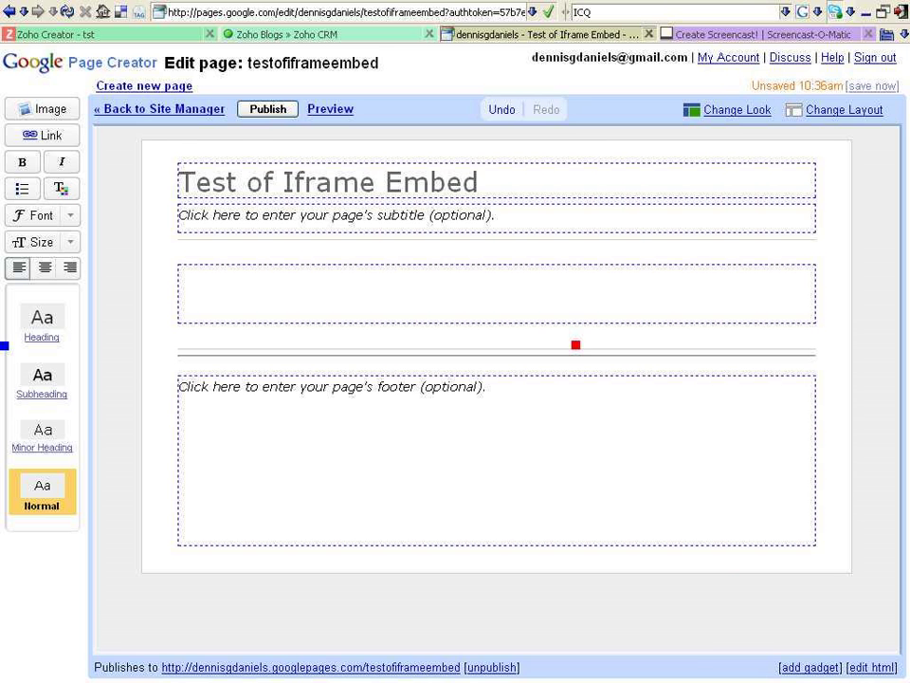
{"action": "left_click", "coordinate": [871, 667]}
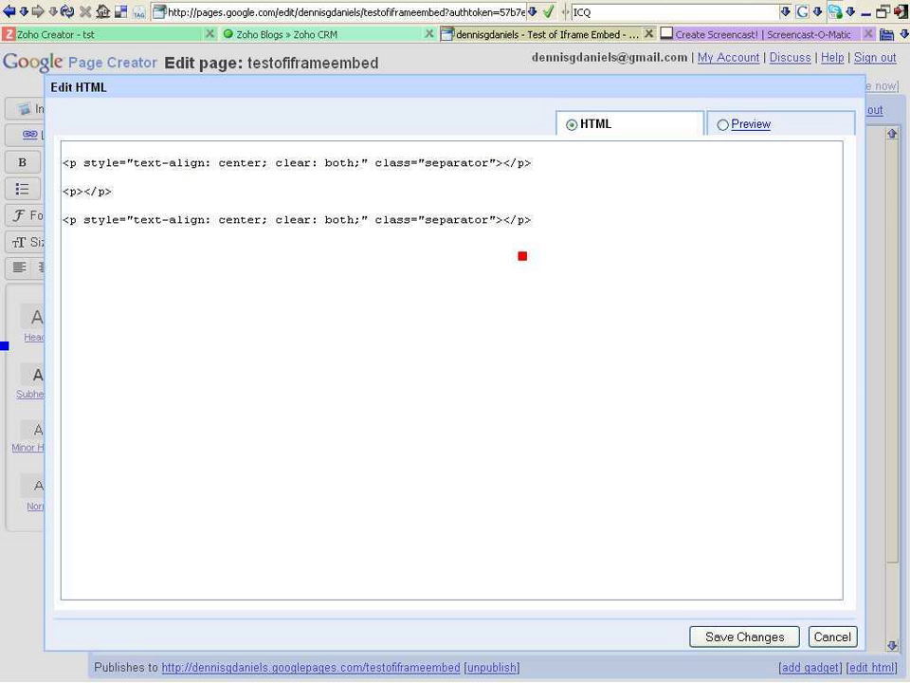
{"action": "key", "text": "ctrl+a"}
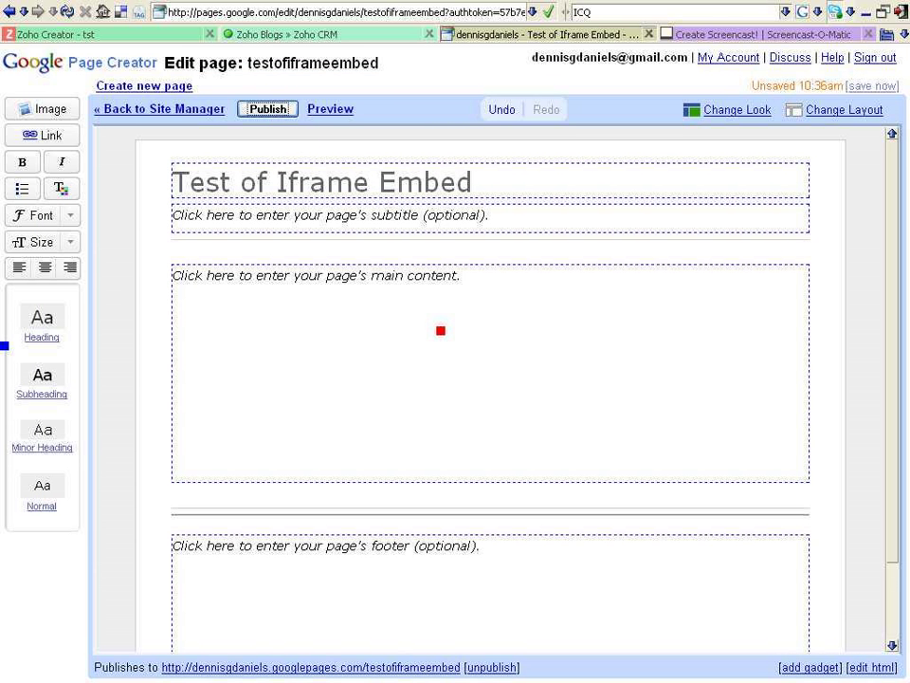
{"action": "left_click", "coordinate": [330, 108]}
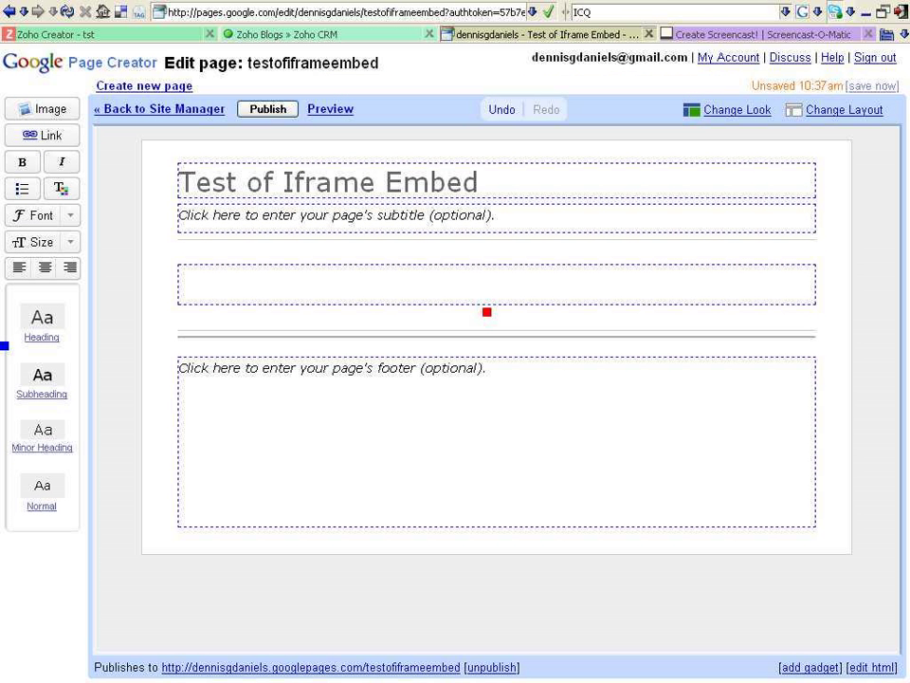
Step: Search the gadget directory for 'ifram' and add the iFrame Gadget, confirming with OK
{"action": "left_click", "coordinate": [42, 492]}
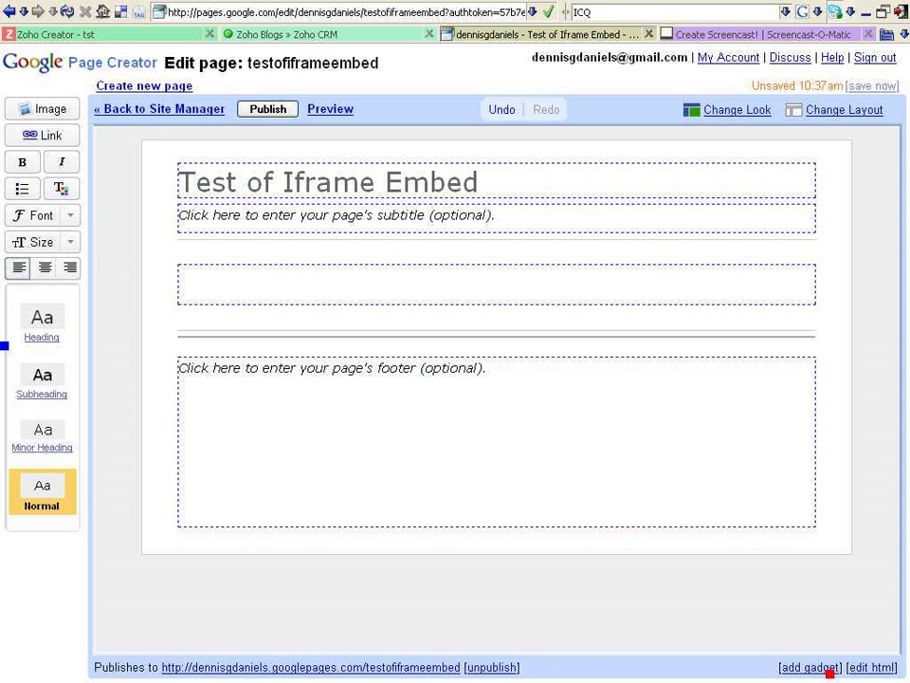
{"action": "left_click", "coordinate": [809, 667]}
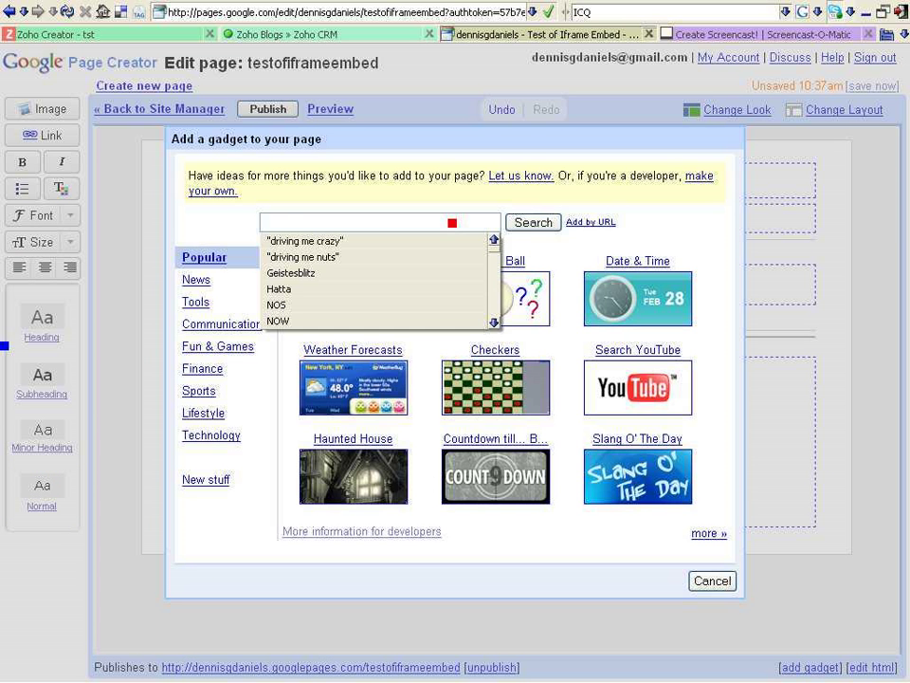
{"action": "type", "text": "ifram"}
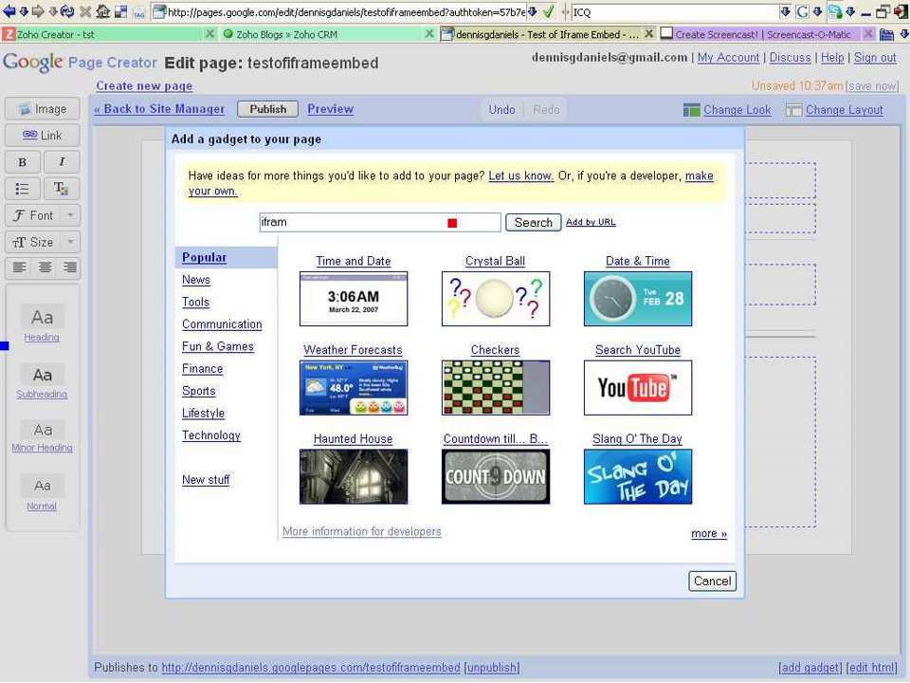
{"action": "left_click", "coordinate": [533, 222]}
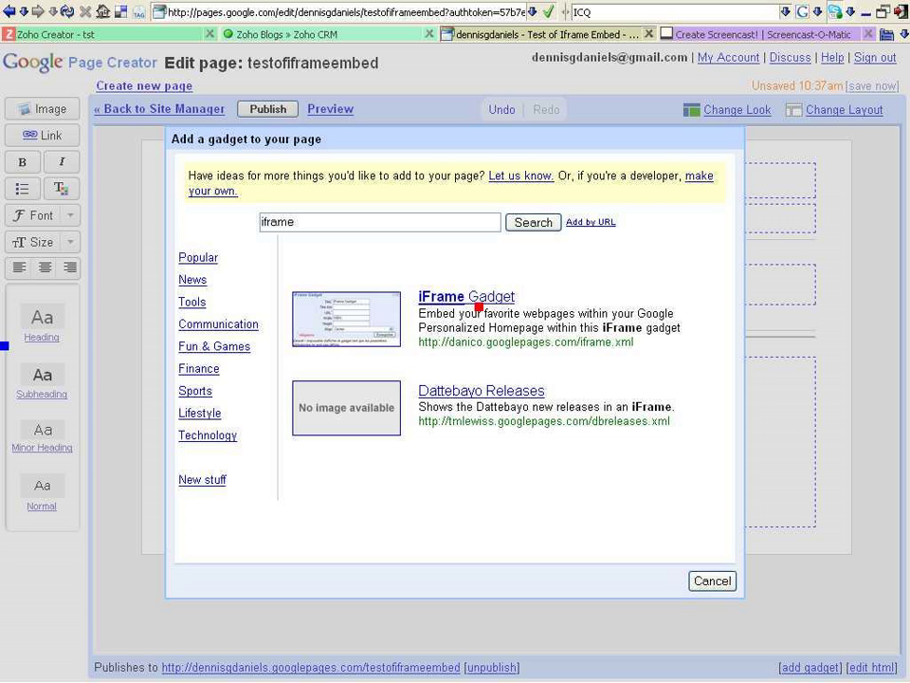
{"action": "left_click", "coordinate": [465, 296]}
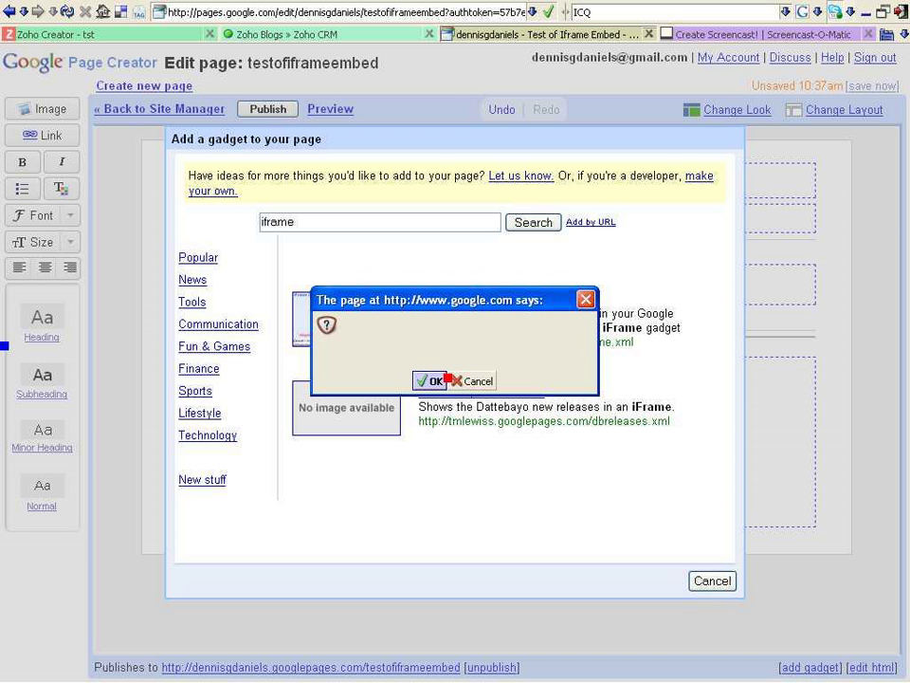
{"action": "left_click", "coordinate": [428, 380]}
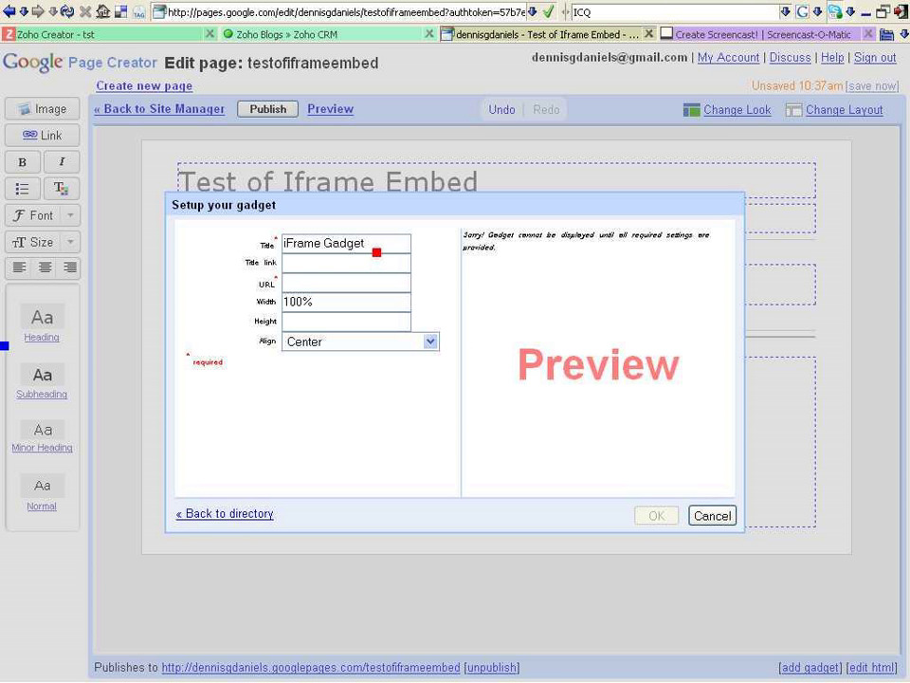
Step: Paste zohoform1 as the gadget title and enter the Zoho form URL
{"action": "triple_click", "coordinate": [346, 243]}
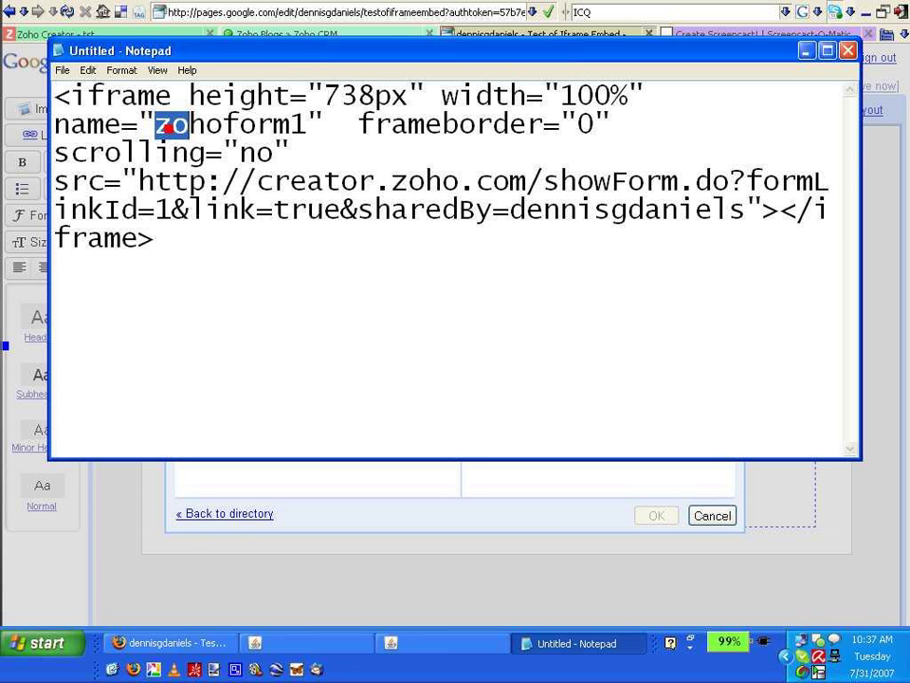
{"action": "double_click", "coordinate": [228, 124]}
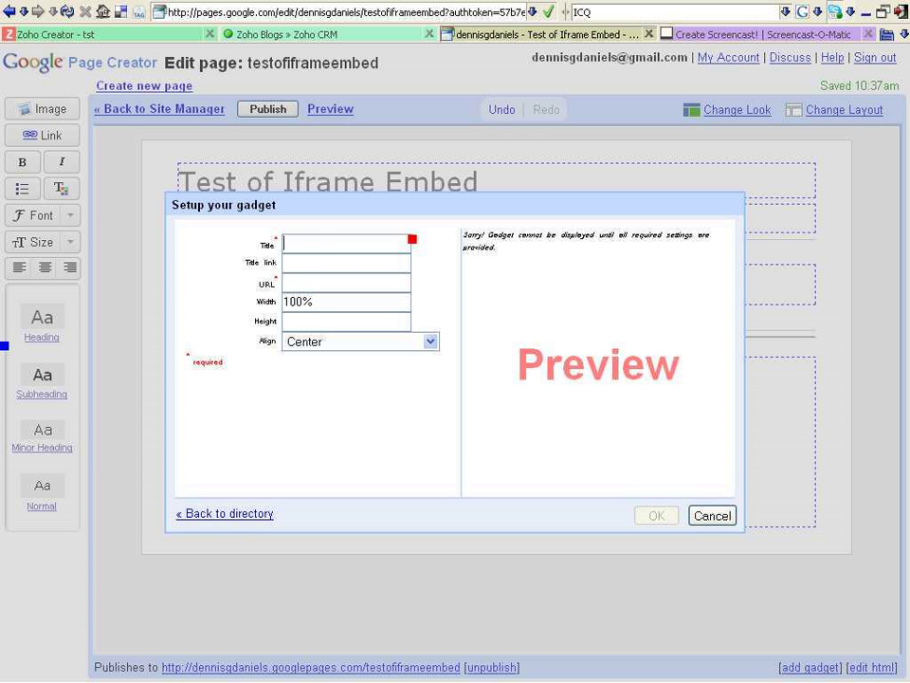
{"action": "right_click", "coordinate": [347, 242]}
{"action": "type", "text": "zohoform1"}
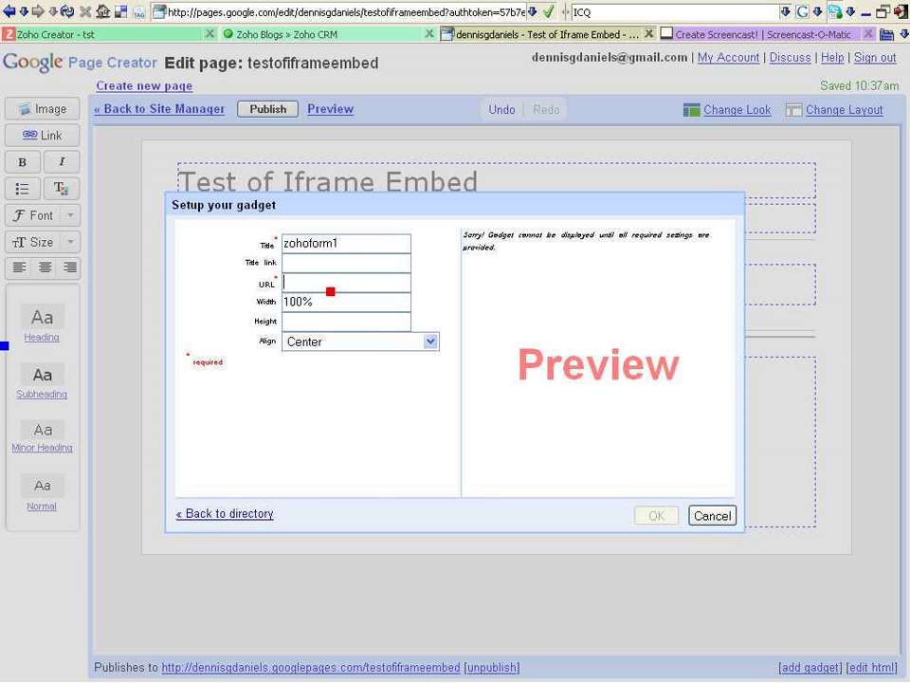
{"action": "type", "text": "aredBy=dennisgdaniels"}
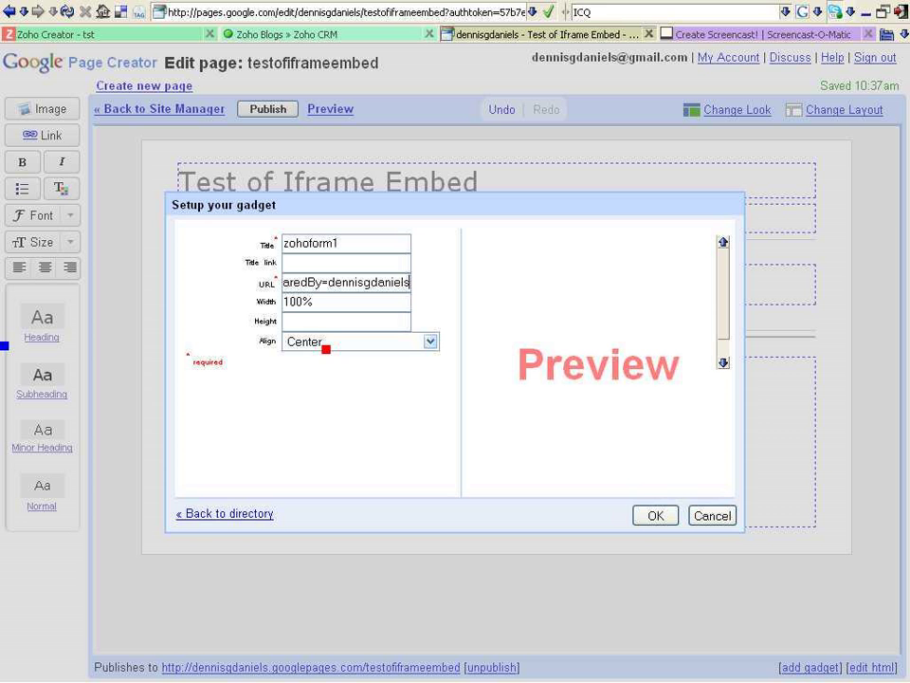
Step: Set alignment to Left and title link to 'tst', then insert the gadget
{"action": "left_click", "coordinate": [429, 340]}
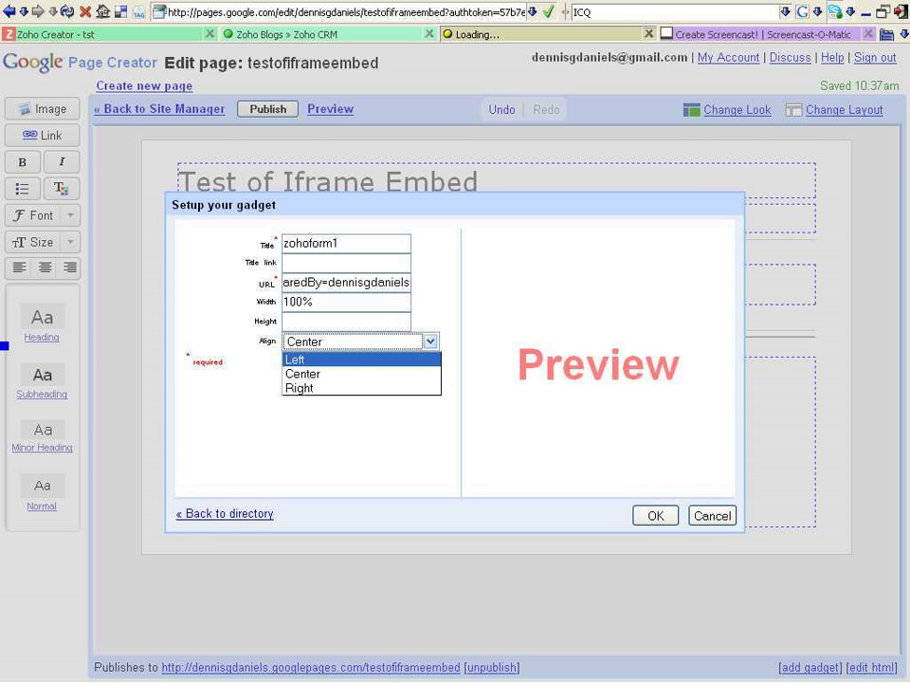
{"action": "left_click", "coordinate": [295, 358]}
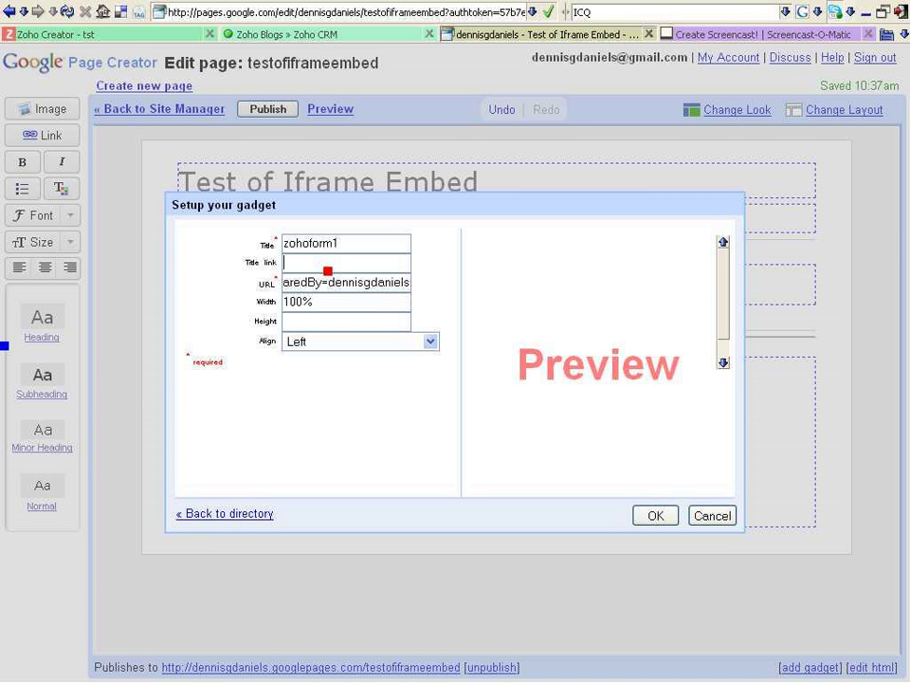
{"action": "type", "text": "tst"}
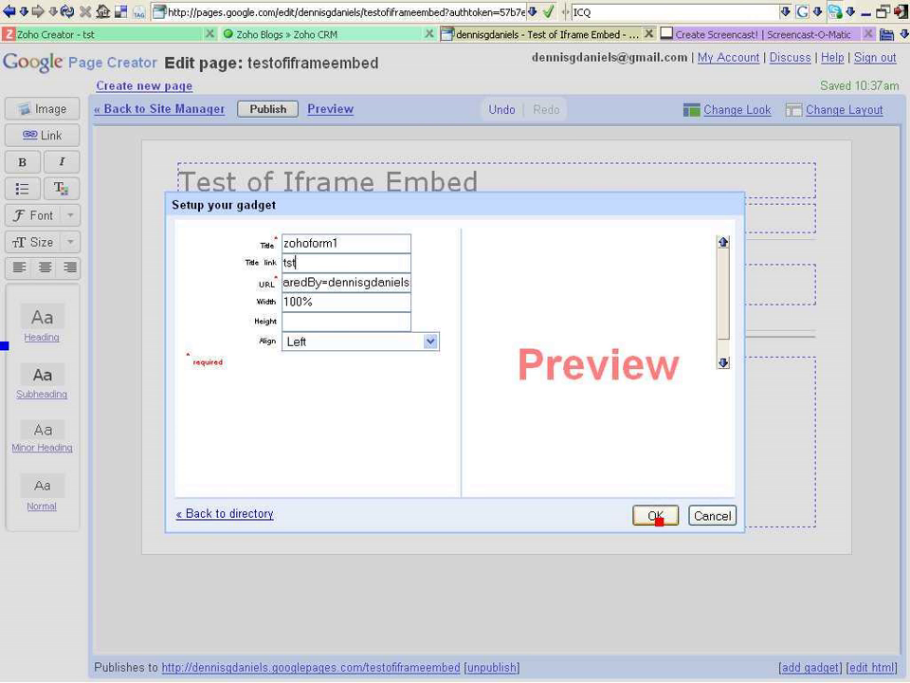
{"action": "left_click", "coordinate": [654, 515]}
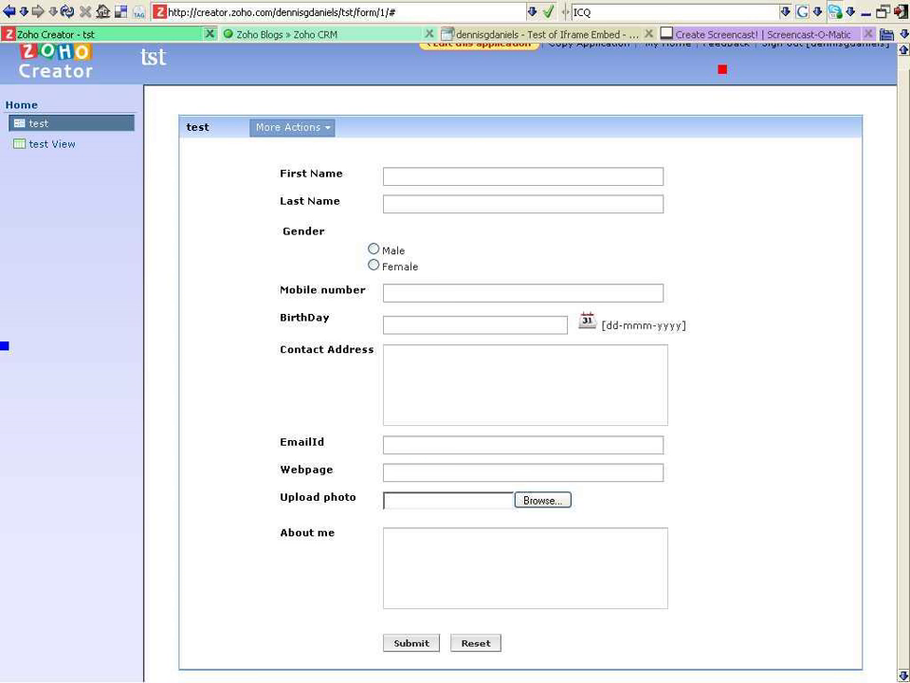
Step: Return to the Test of Iframe Embed editor tab and publish the page
{"action": "left_click", "coordinate": [768, 35]}
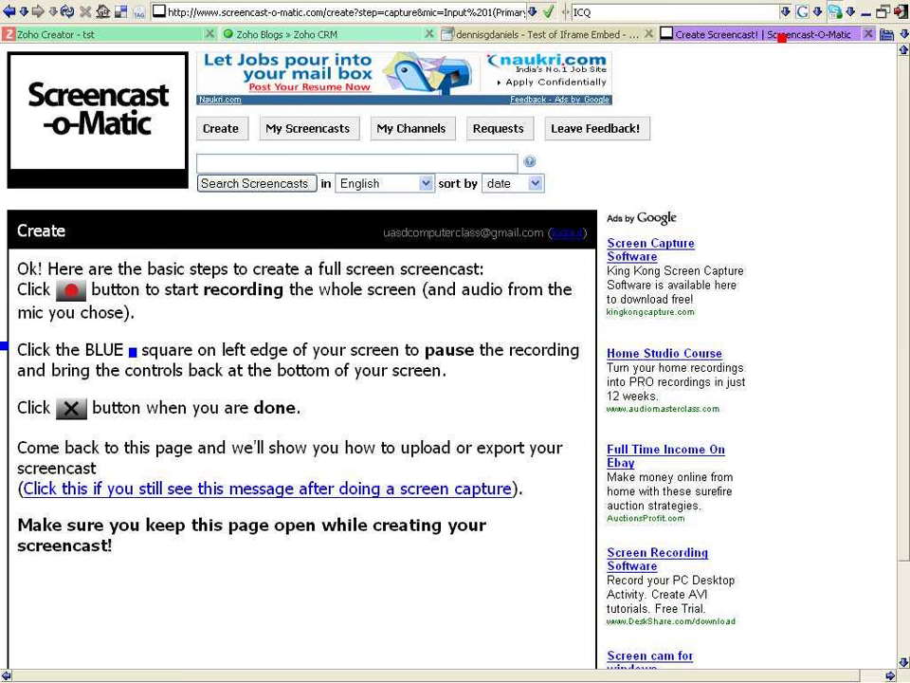
{"action": "left_click", "coordinate": [540, 33]}
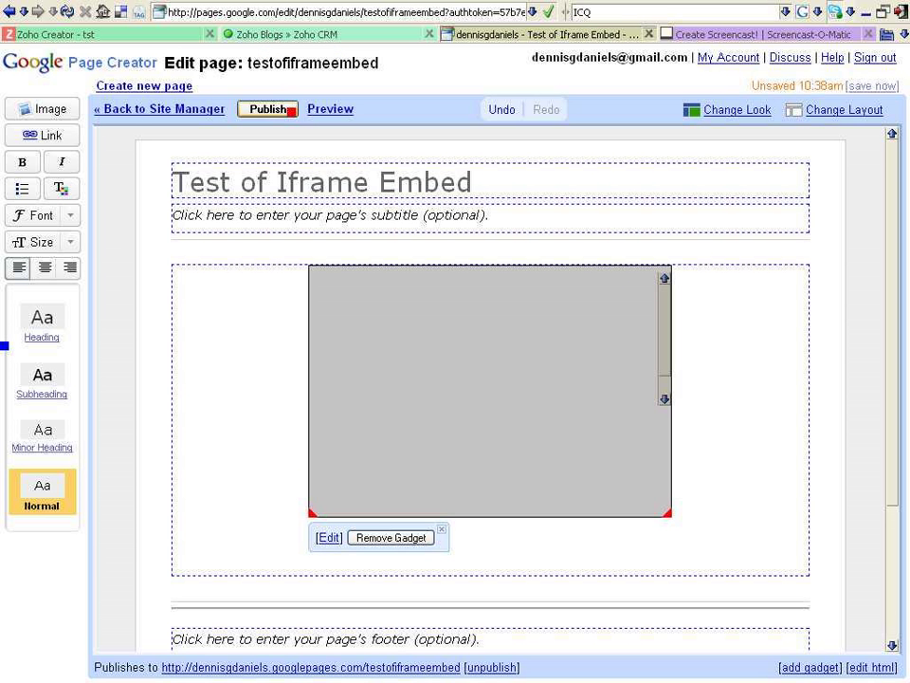
{"action": "left_click", "coordinate": [266, 108]}
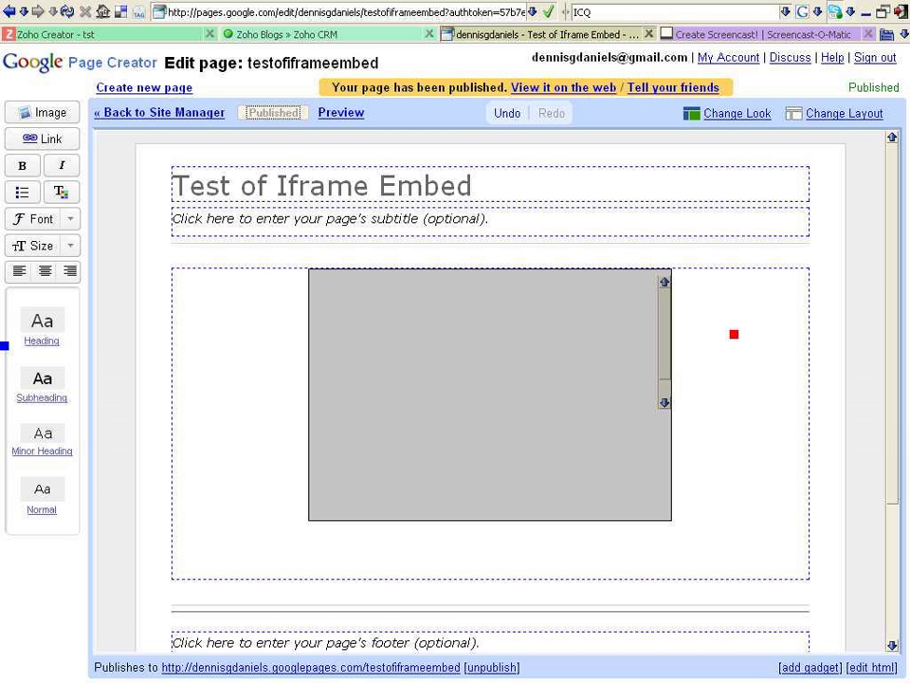